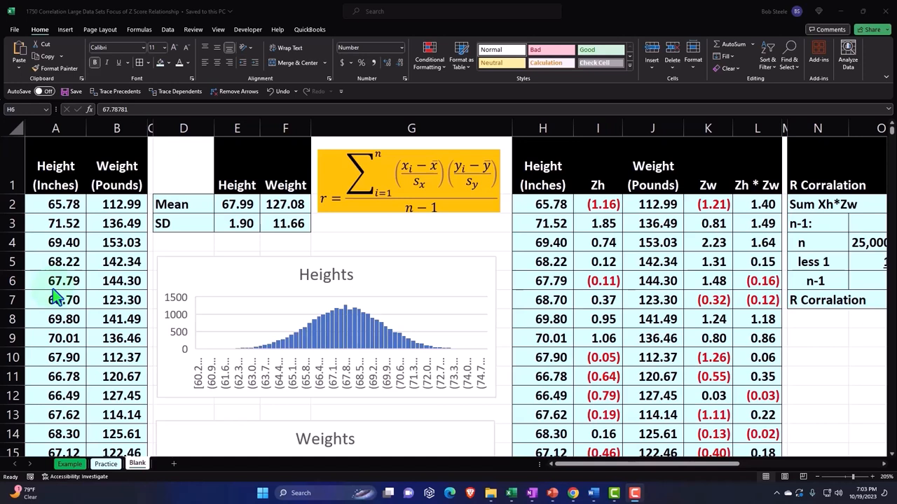
mouse_move(56, 409)
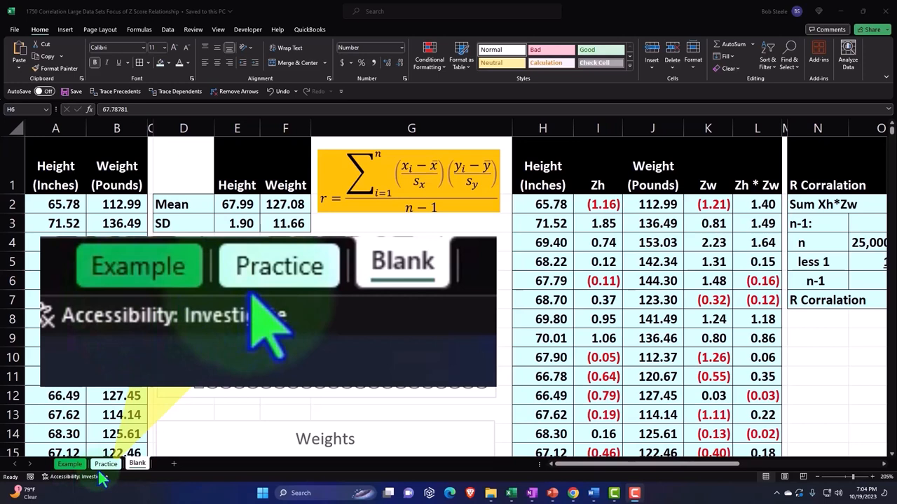
mouse_move(403, 316)
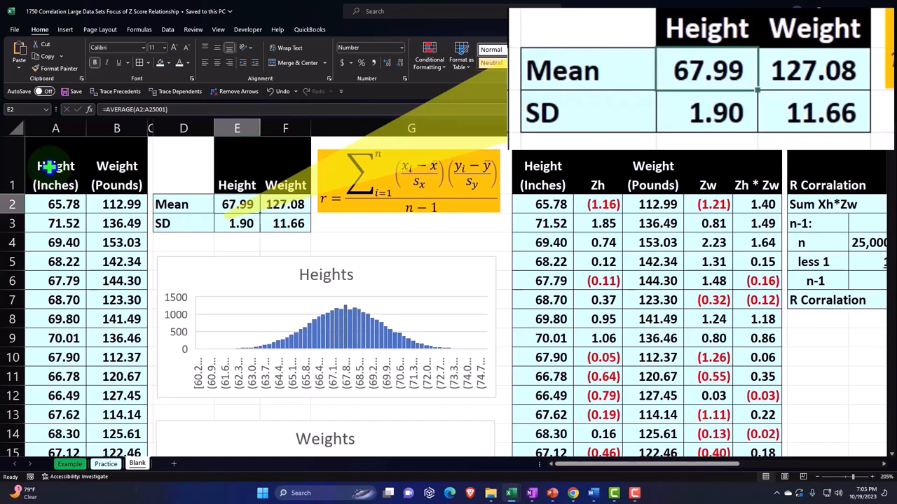
- Review the height SD formula and the height–weight correlation value in the stats table
click(237, 223)
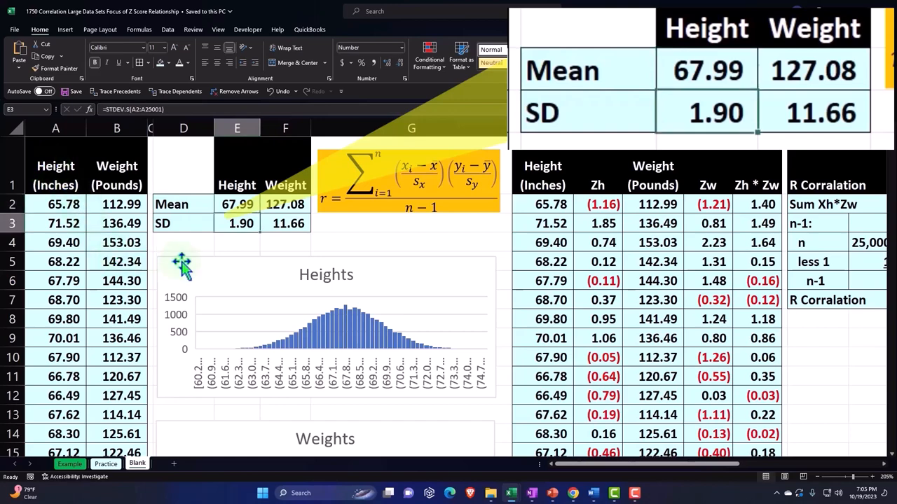
click(202, 272)
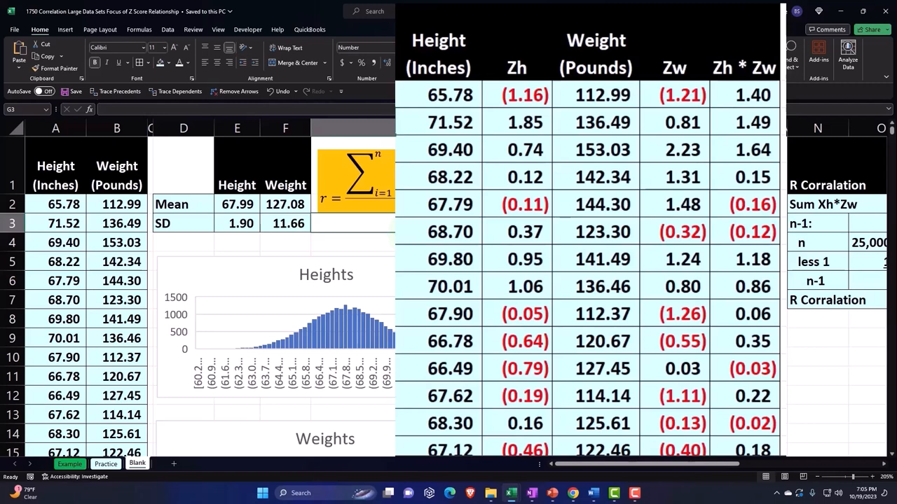
click(515, 122)
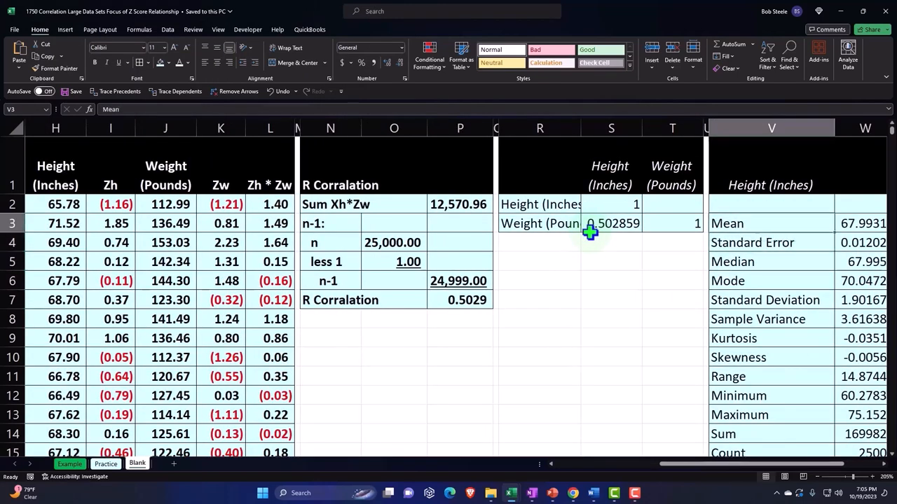
click(610, 222)
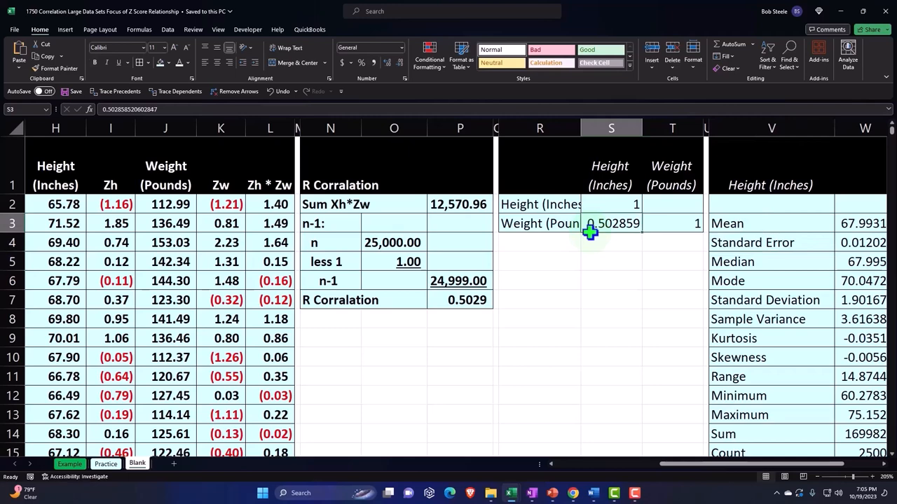
click(671, 223)
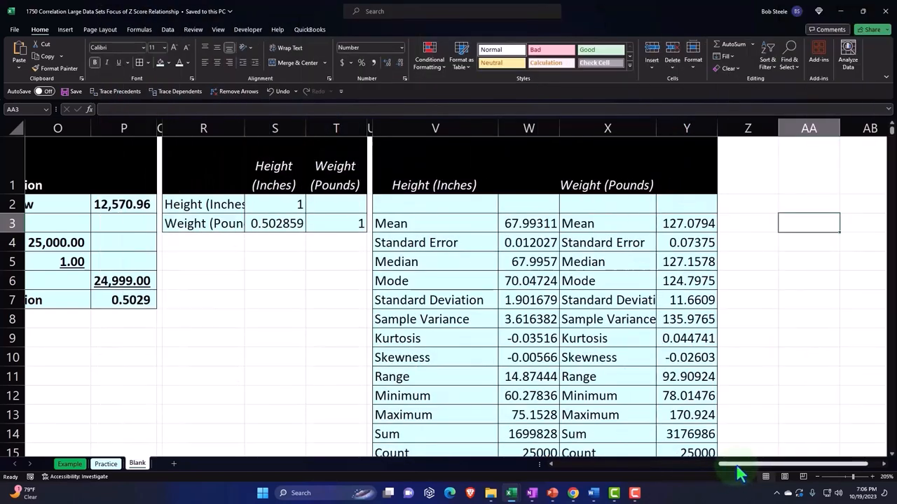
- Copy the height and weight data into AA:AB and narrow column Z into a thin spacer
scroll(left, 3)
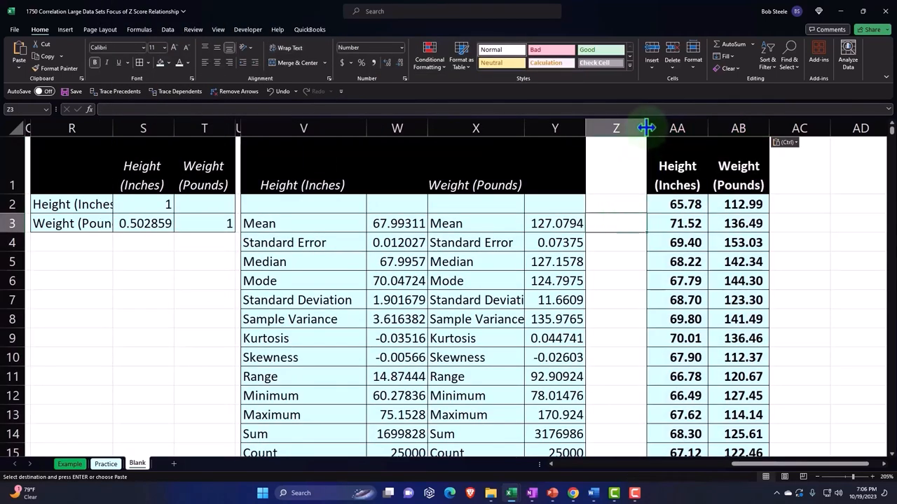
drag(645, 127, 594, 128)
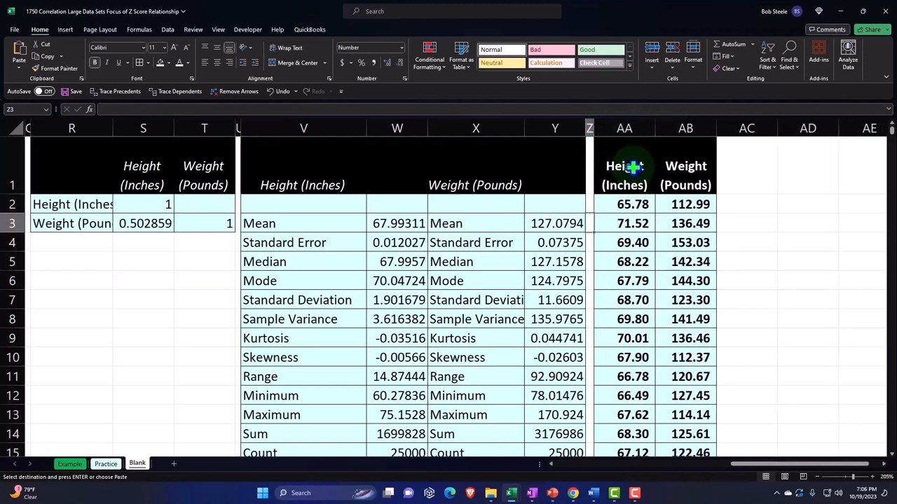
click(623, 166)
text(=AVERAGE(AB2:AB25001))
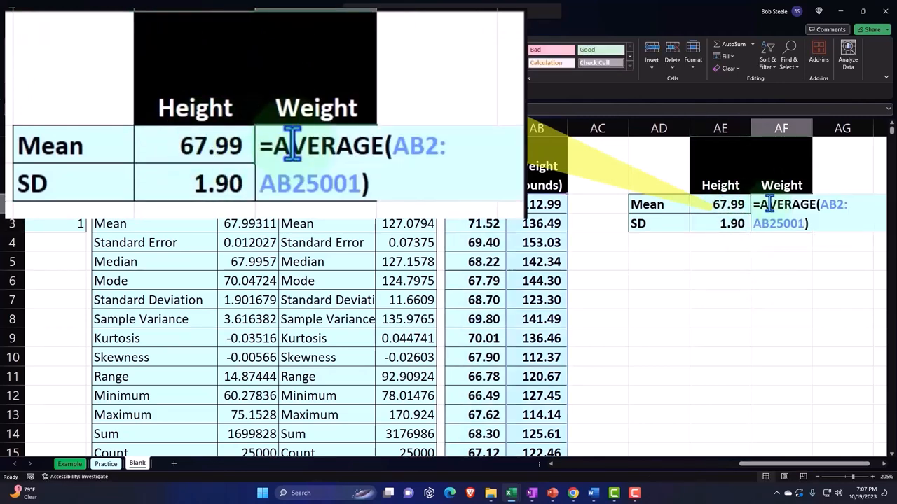
- Confirm the weight mean formula (127.08) and narrow column AC into a thin spacer
key(enter)
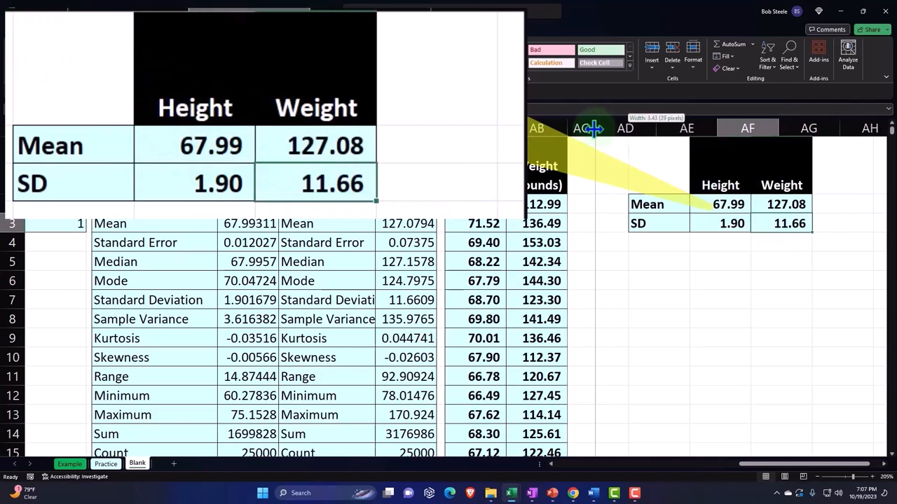
drag(591, 129, 573, 129)
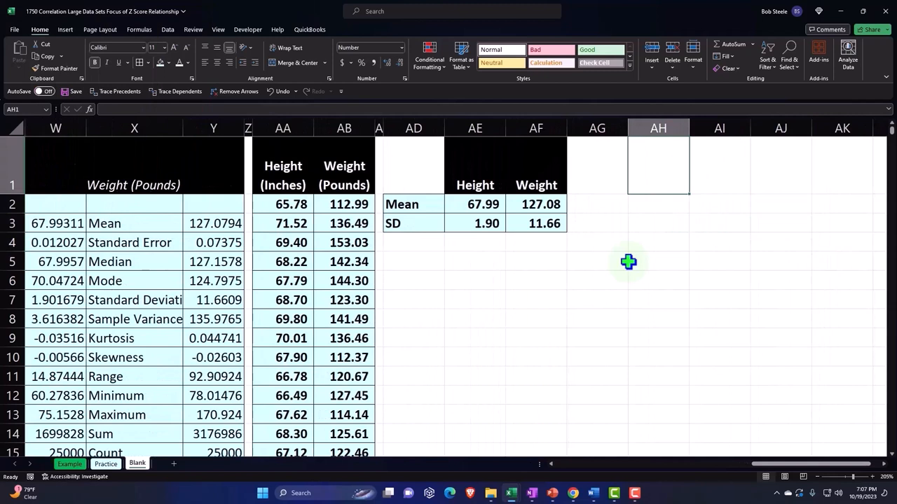
- Enter headers Xh and P(x) h in AH1:AI1 and give them black fill with white font
text(Xh)
click(719, 166)
text(P)
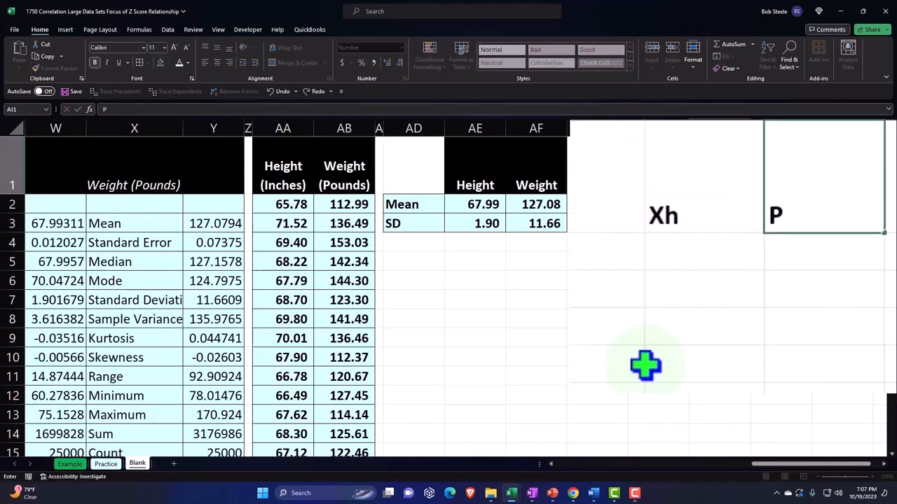
text((x))
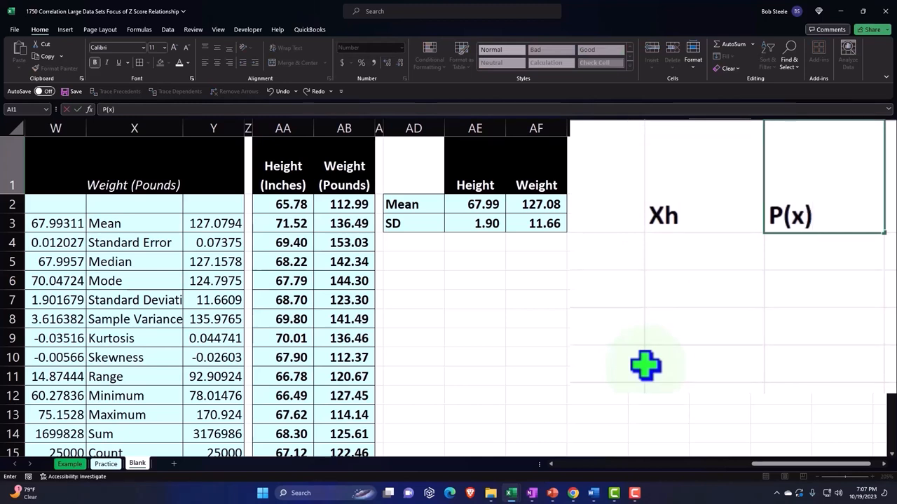
text(4)
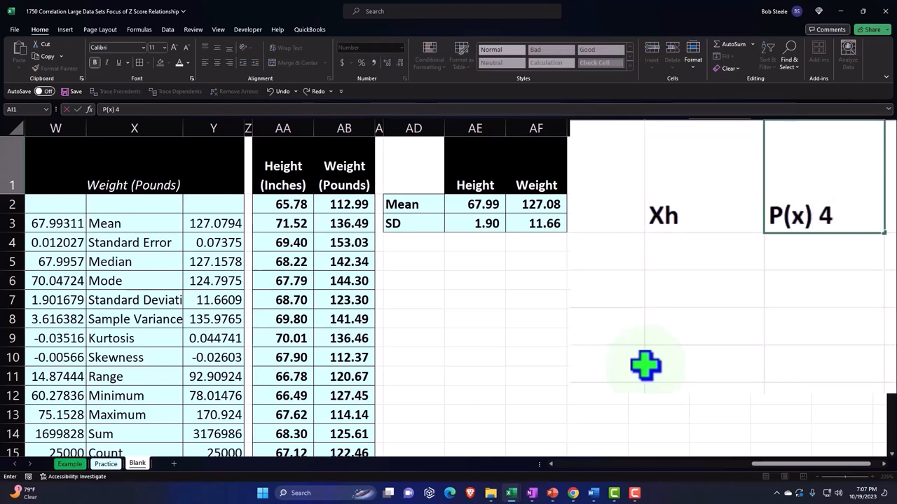
key(Backspace)
text(h)
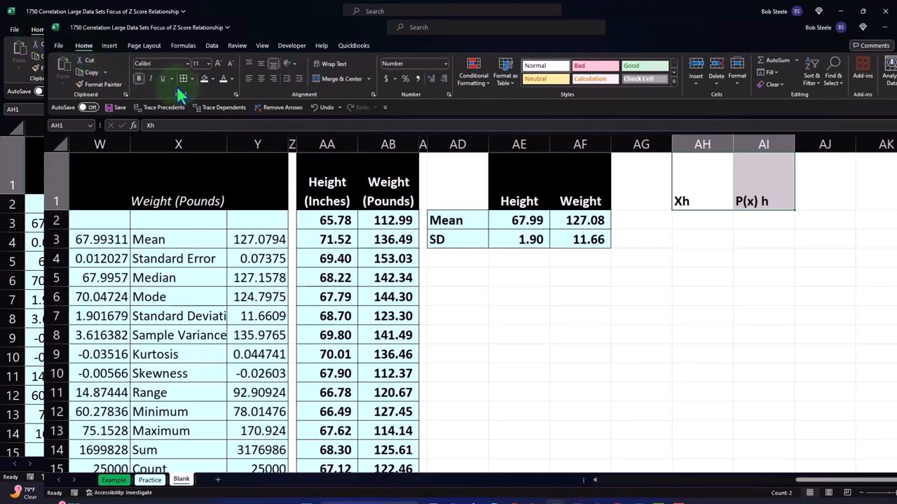
click(174, 79)
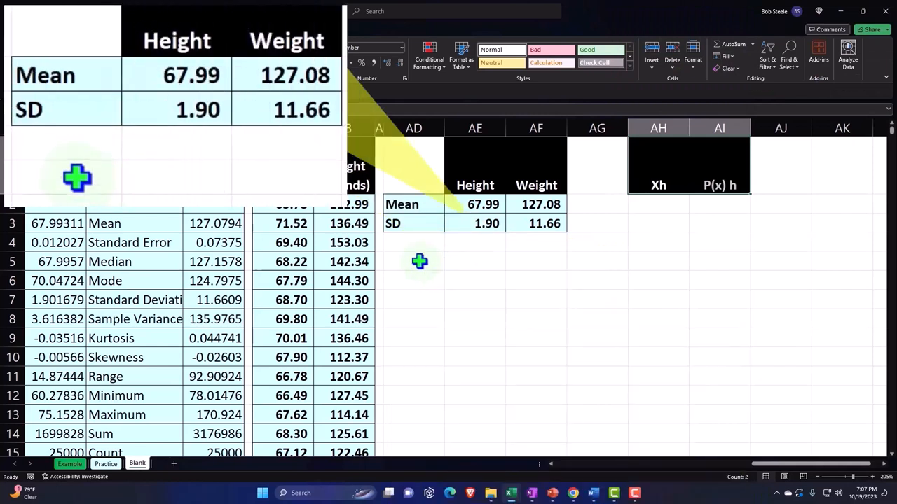
- Add a '# SD' label in AD5 with the value 4 beside it
text(SD)
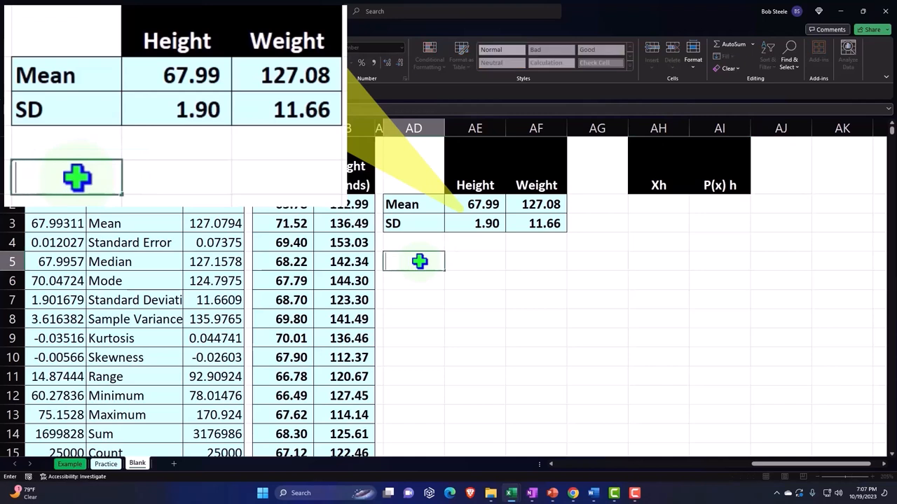
text(# SD)
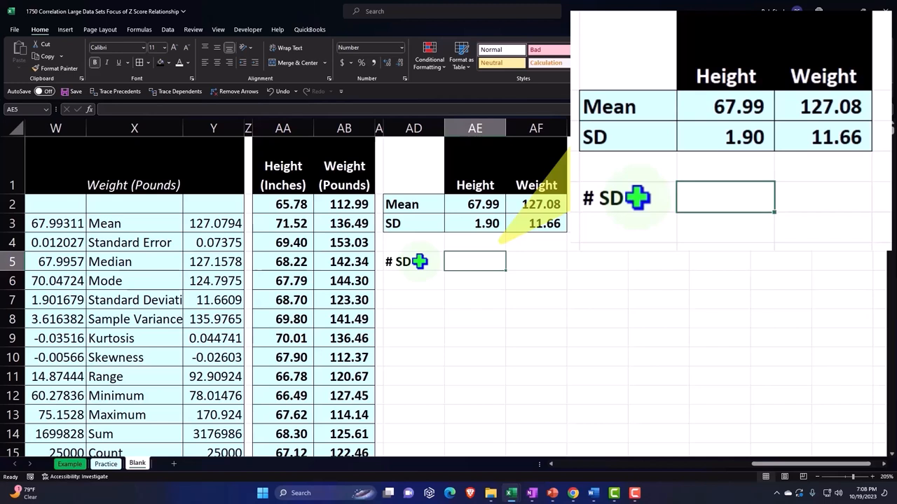
text(4.00)
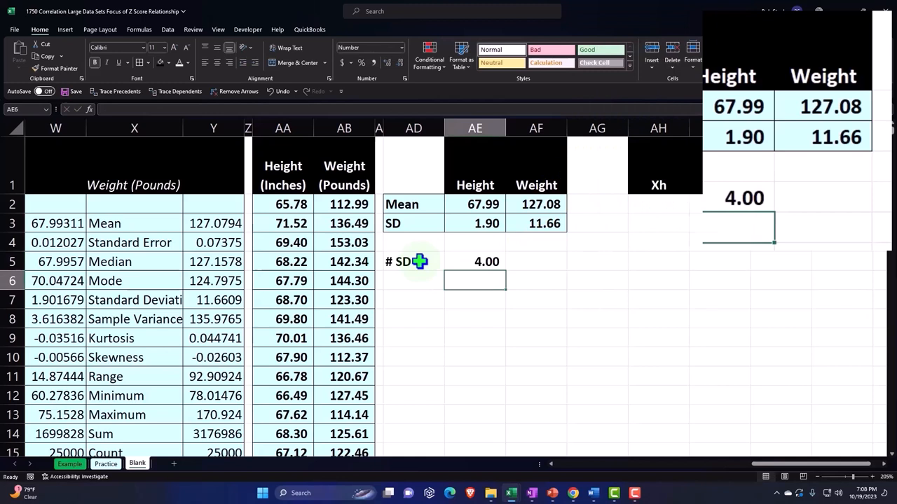
- Add black-filled H and W headers in AE6 and AF6 beneath the # SD row
text(H)
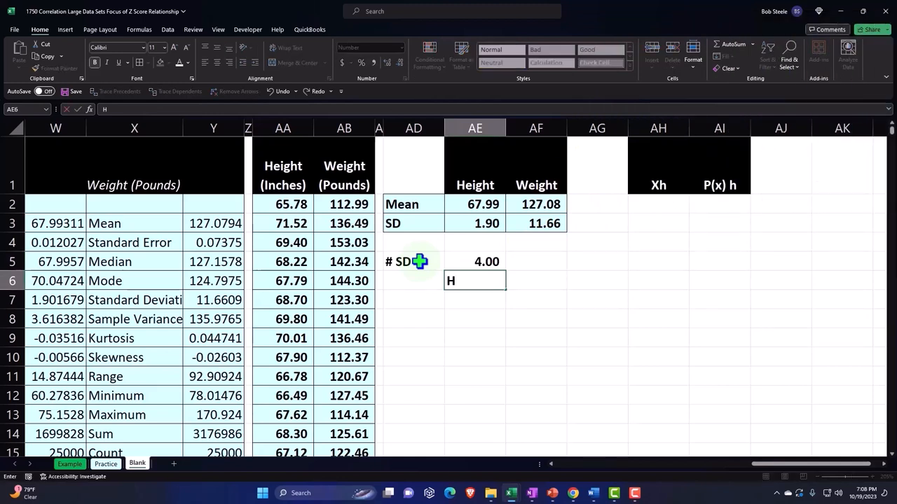
text(W)
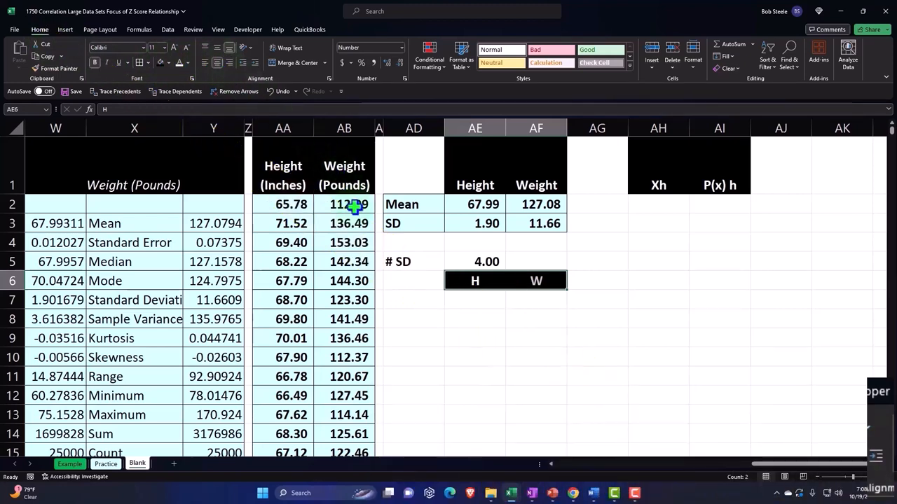
- Label the Lower and Upper bound rows in AD7:AD8, reopening the lower label to edit it to Lower h
text(Lower X)
click(413, 318)
text(Upper X)
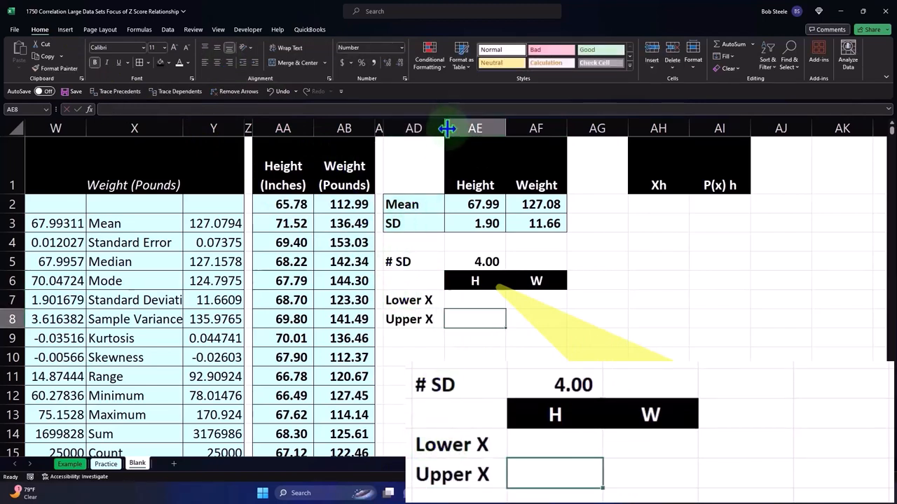
click(482, 299)
text(h)
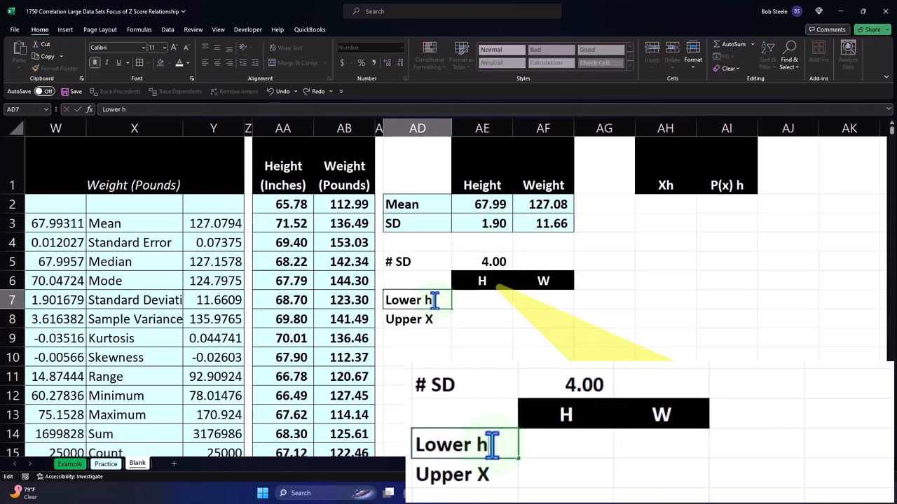
click(417, 319)
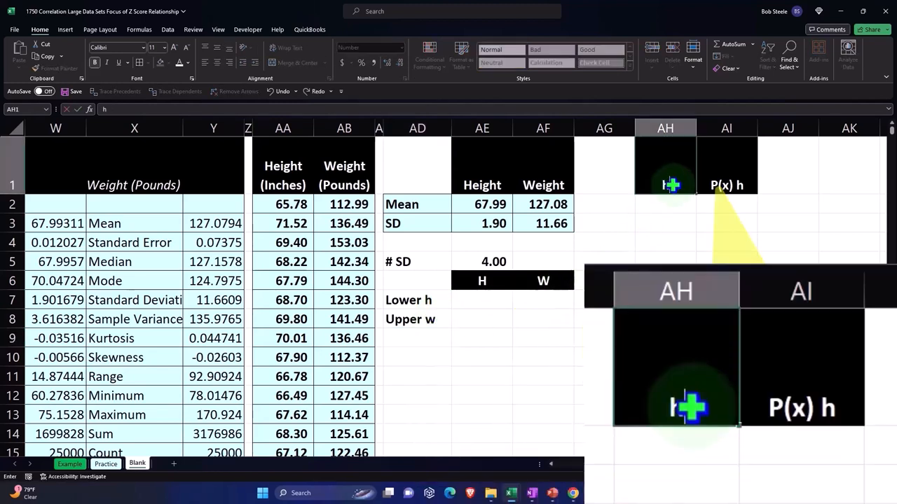
- Enter =AE2-AE3*AE6 and =AE2+AE3*AE6 for the height bounds, giving 60.39 and 75.60
click(664, 205)
text(=AE3)
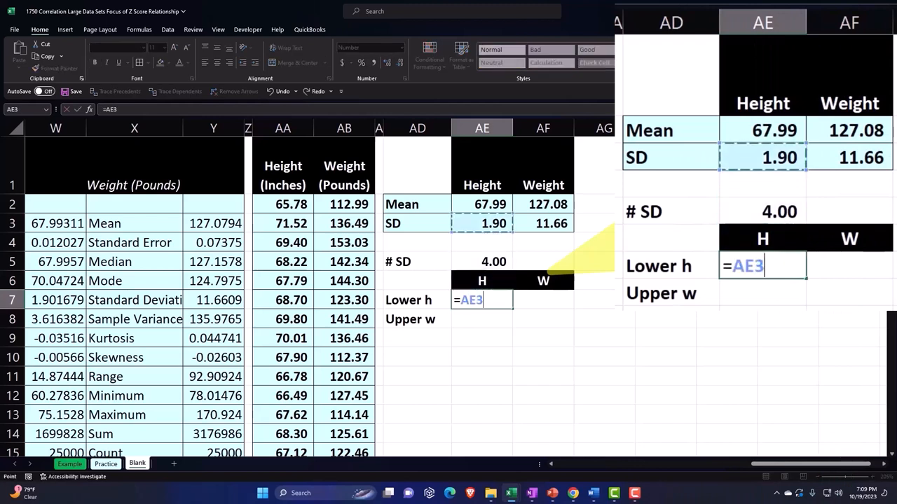
text(-AE6)
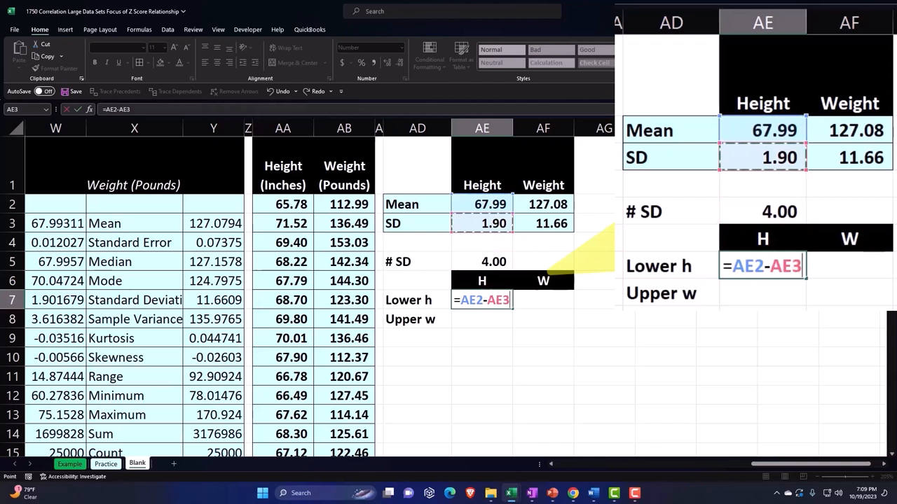
text(*)
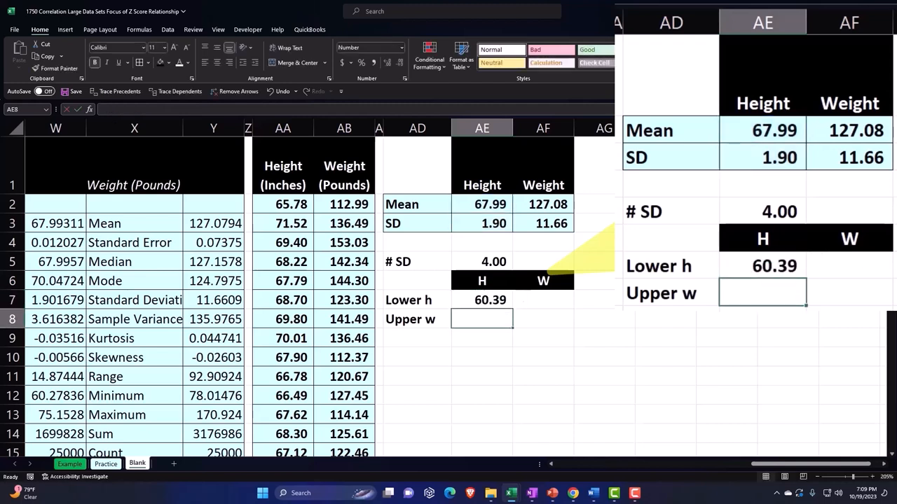
text(=AE6)
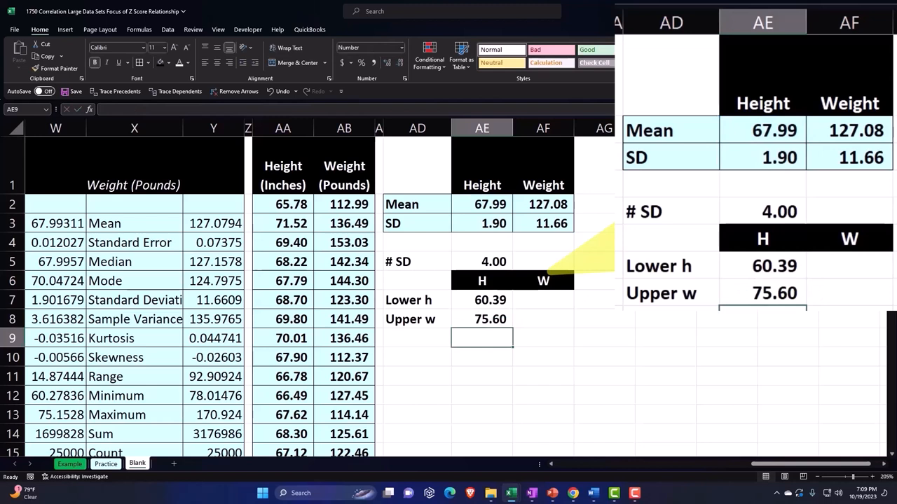
- Enter mean minus and plus 4 SD formulas for the weight bounds, giving 80.44 and 173.72
click(544, 300)
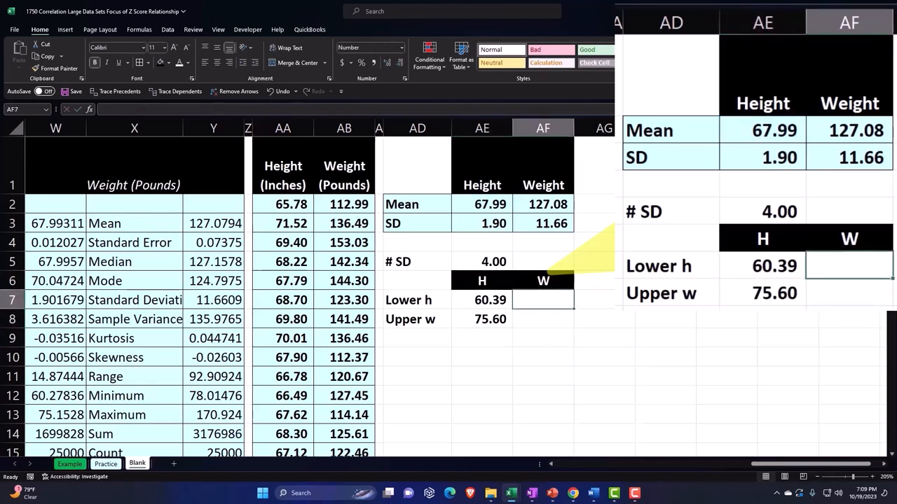
text(=AF2-AF5)
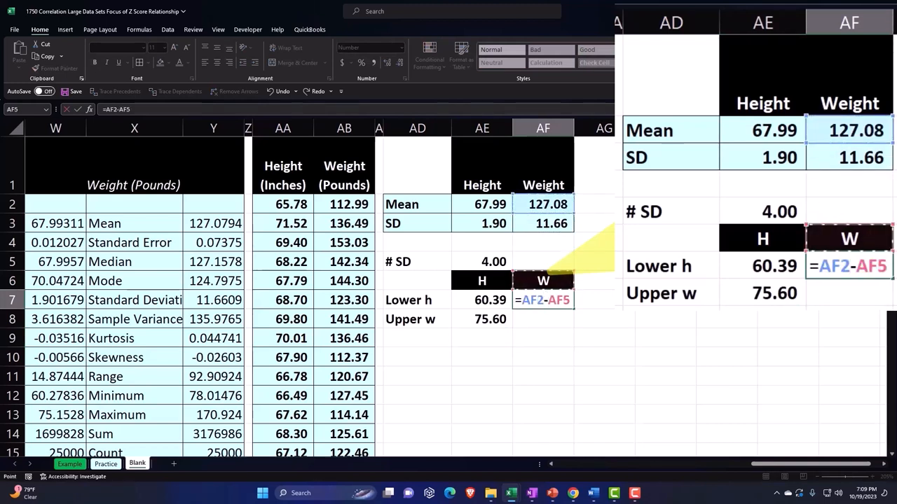
key(Enter)
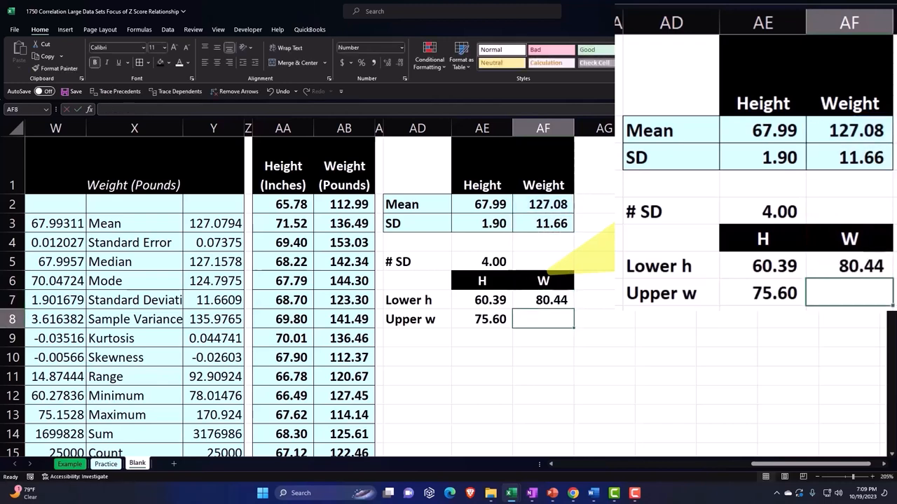
text(=AF7)
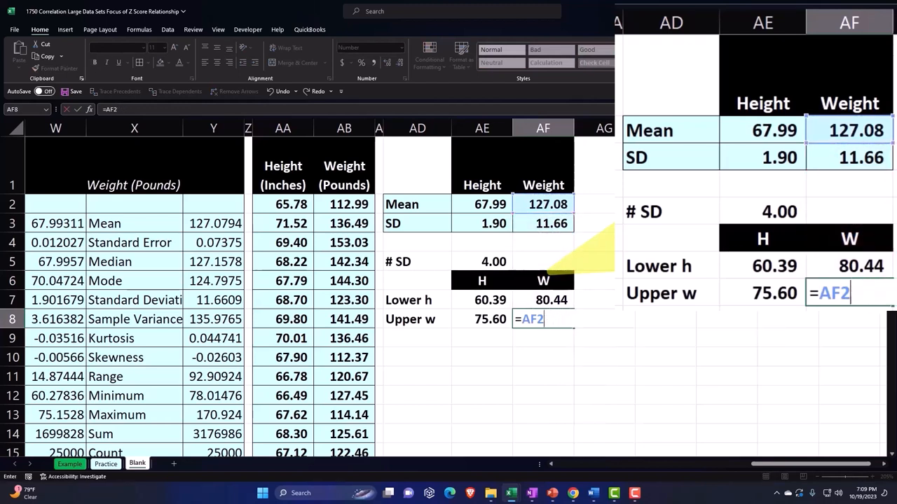
click(544, 223)
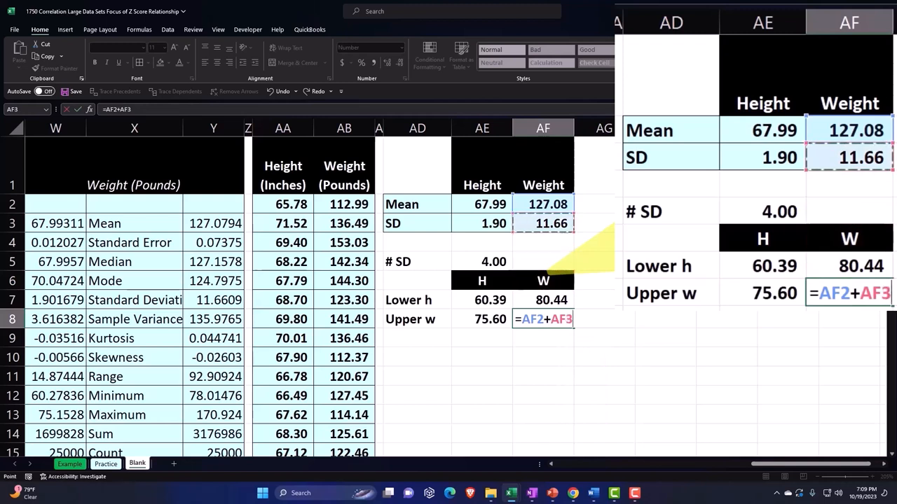
text(*4)
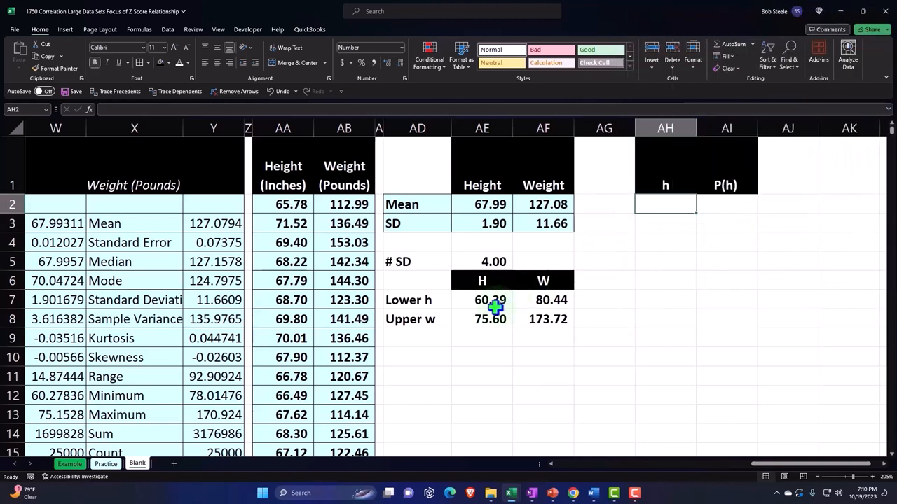
- Enter 60.00 and 61.00 in AH2:AH3 and fill the h series down by one-inch steps
text(60.00)
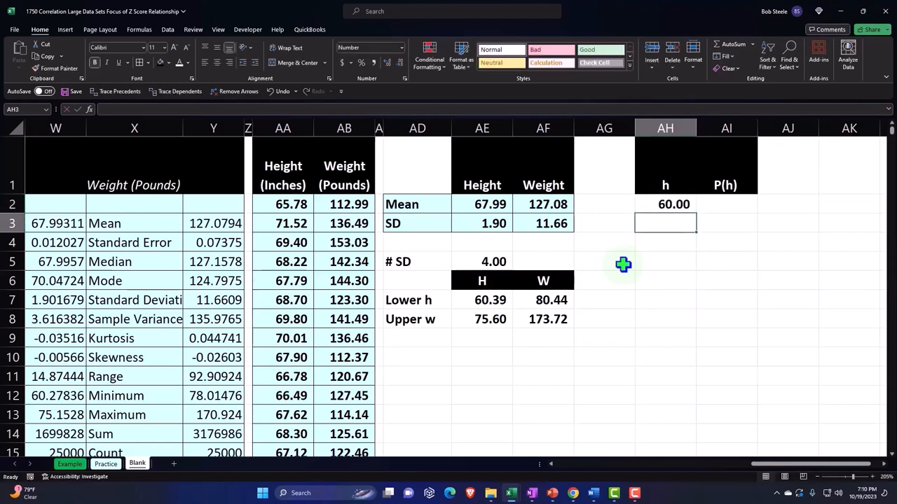
text(61.00)
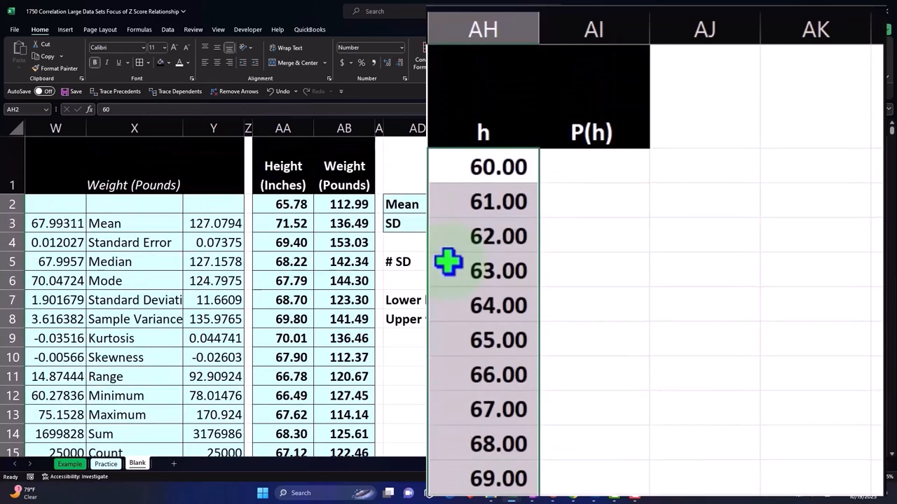
mouse_move(511, 249)
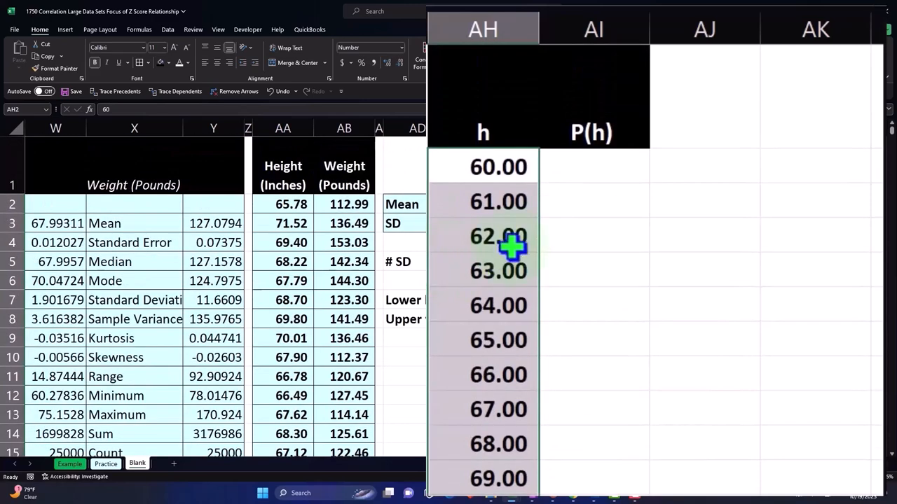
- Enter =NORM.DIST(AH2,$AE$2,$AE$3,0) in AI2 for the 60-inch height probability
click(594, 167)
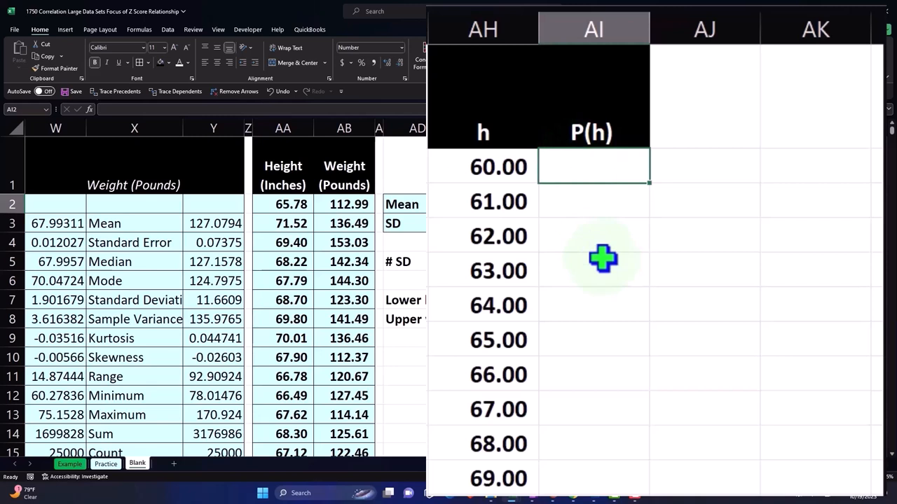
text(=)
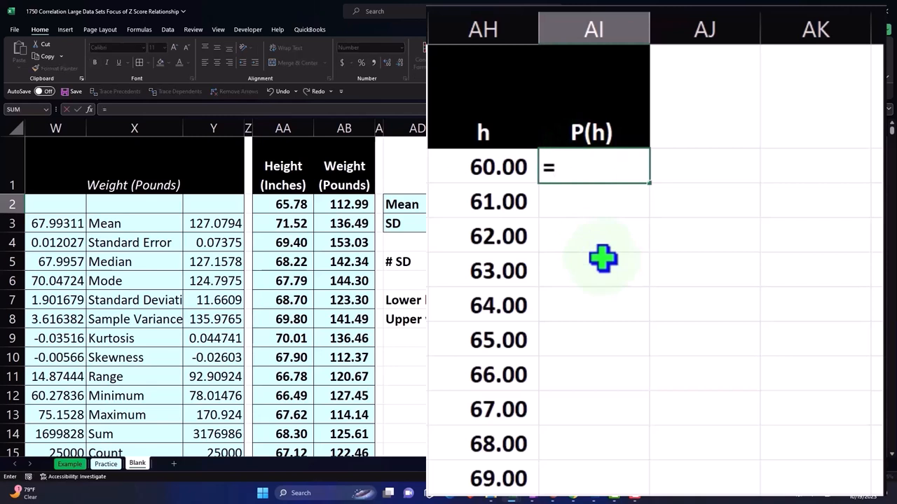
text(NORM.DIST()
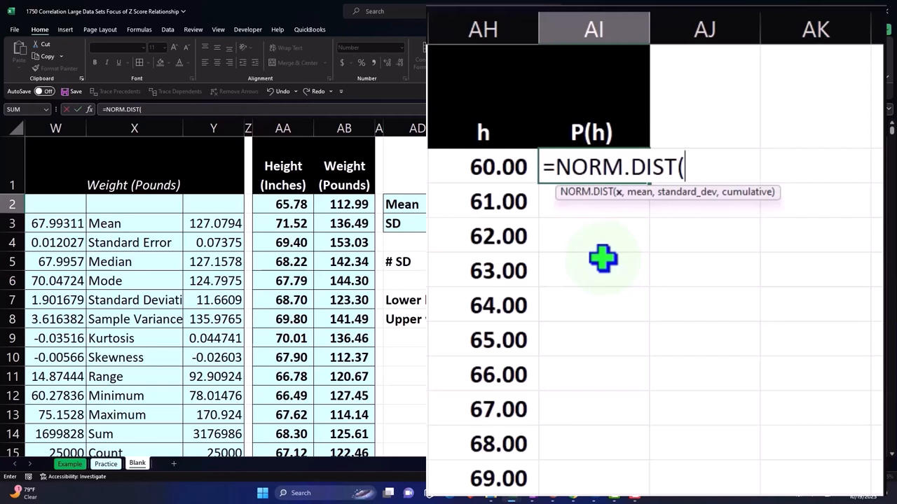
click(498, 167)
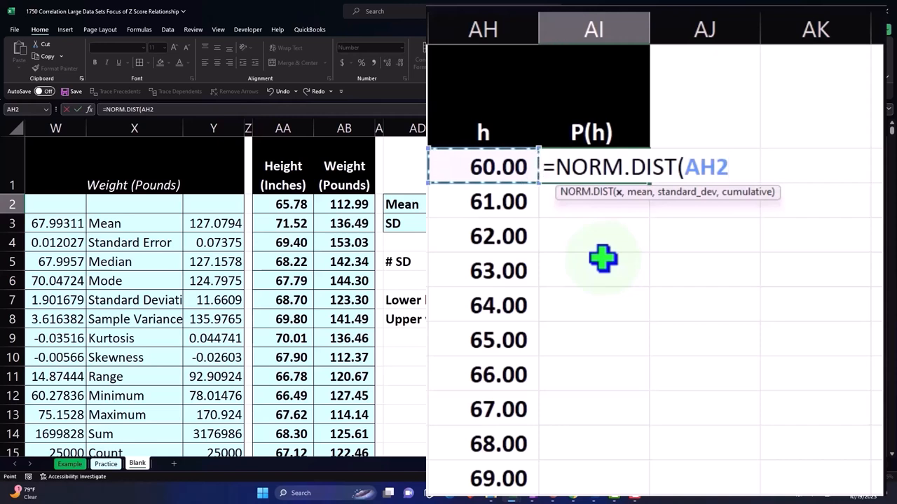
text(,)
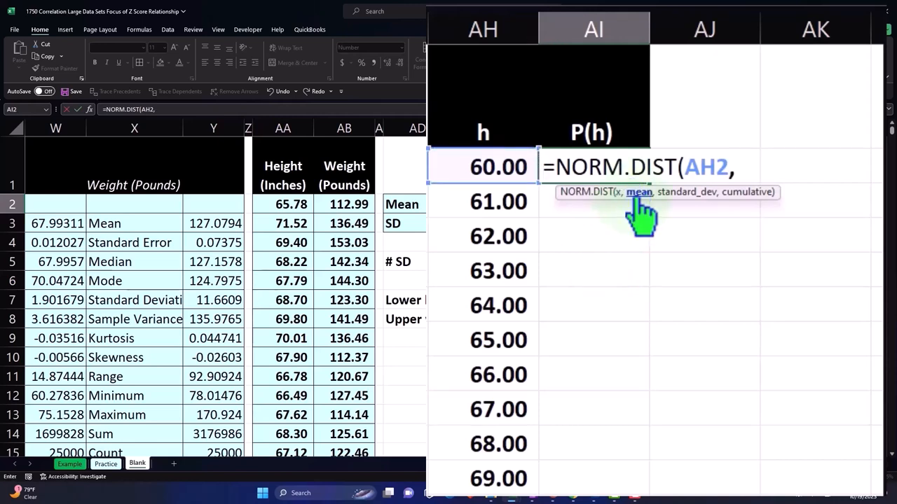
text(AE2)
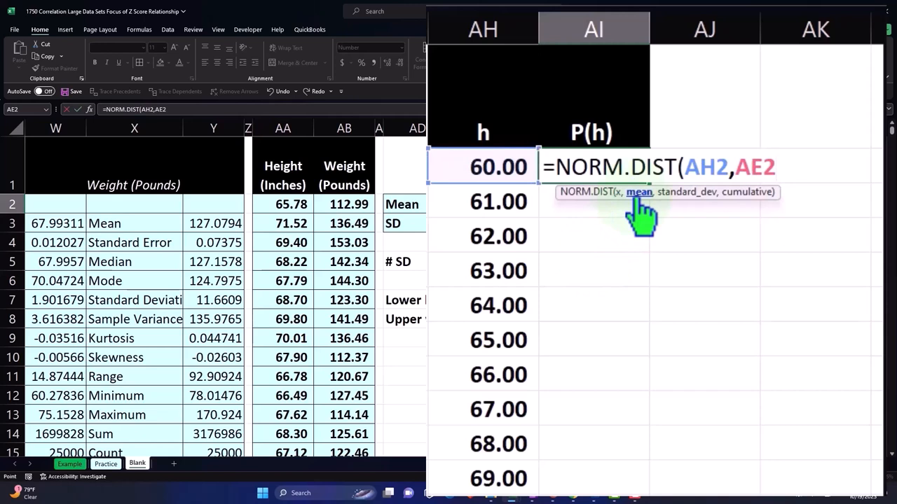
key(f4)
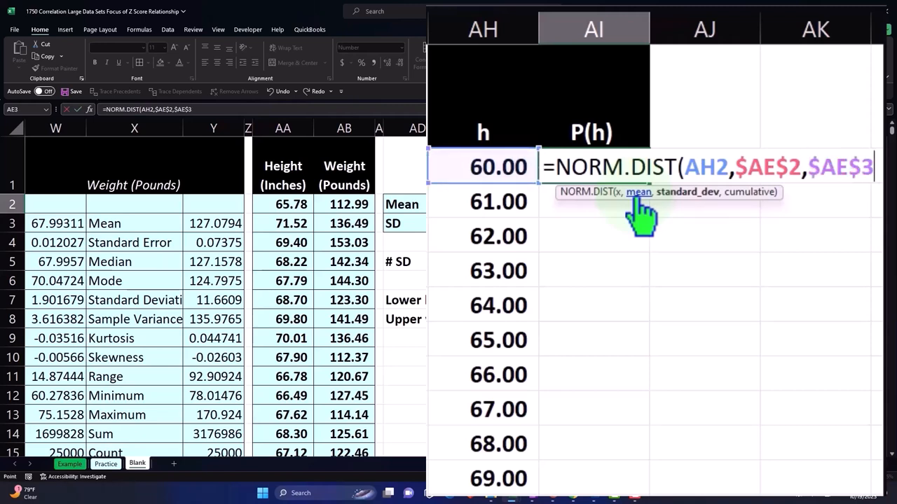
text(,)
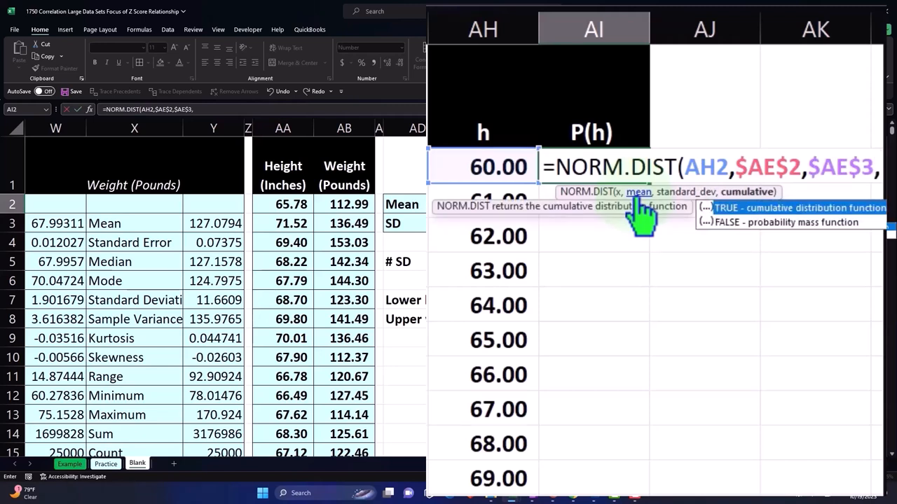
text(0))
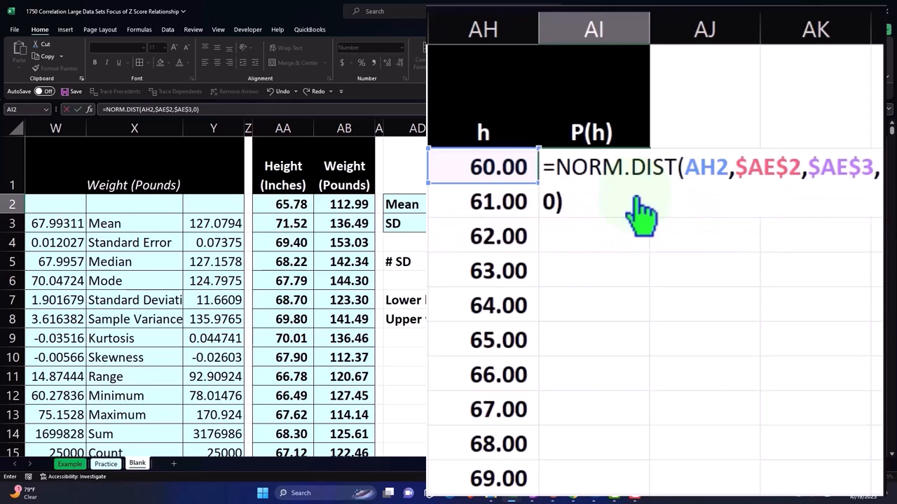
key(Enter)
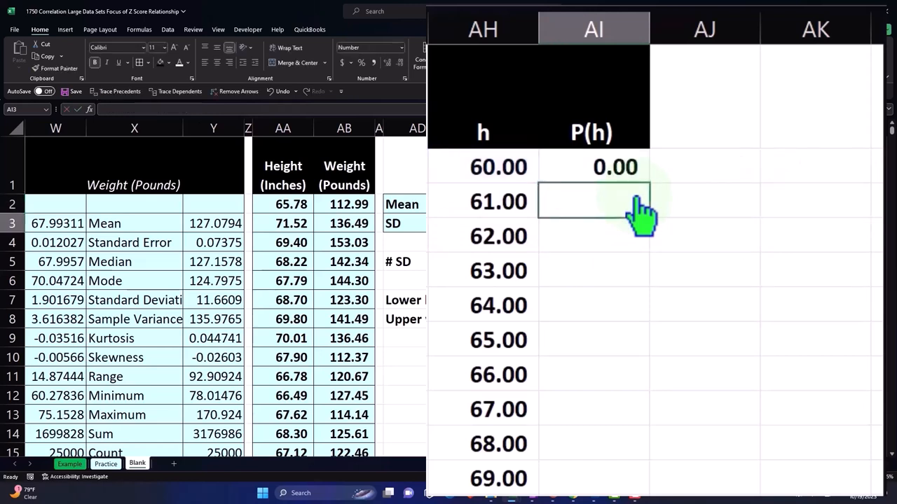